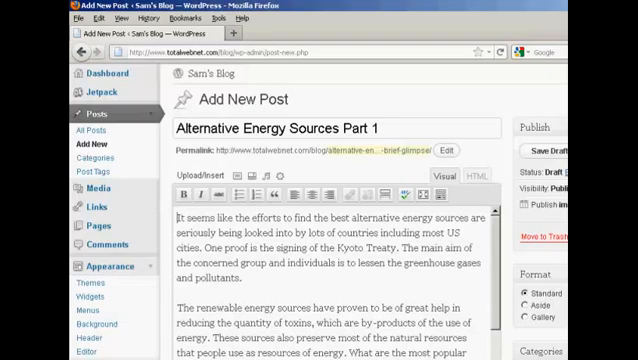
- Scroll the Add New Post page down to the Featured Image box
scroll("down", 3)
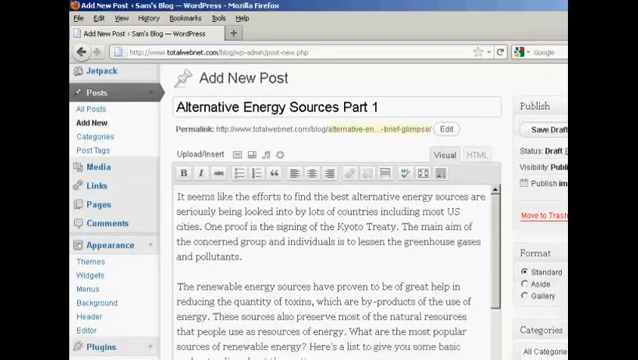
scroll("down", 3)
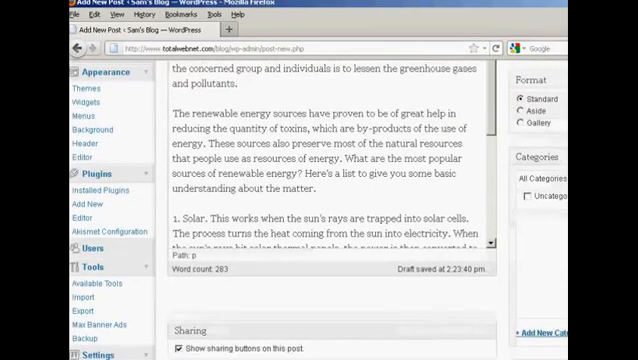
scroll("down", 3)
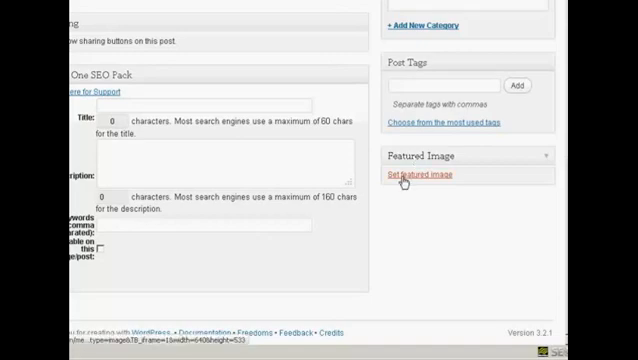
- Open Set featured image, view the From URL and Media Library options, then return to From Computer
left_click(410, 173)
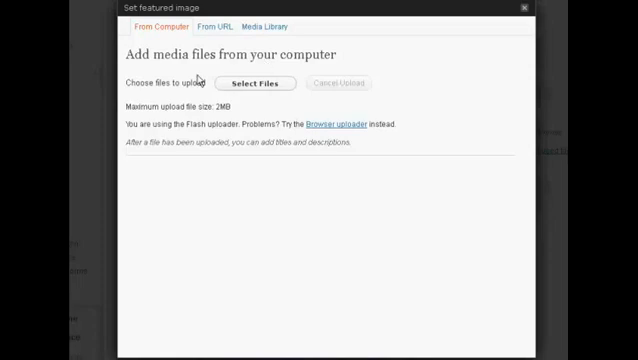
mouse_move(205, 88)
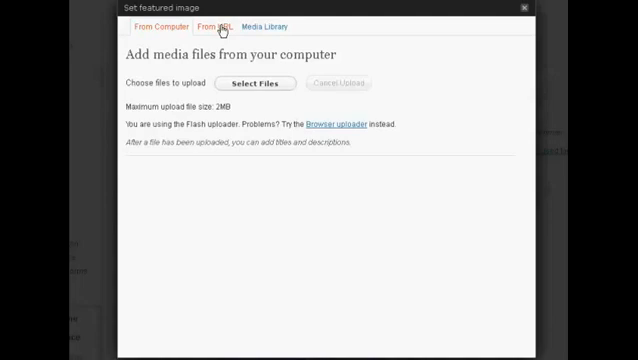
left_click(218, 26)
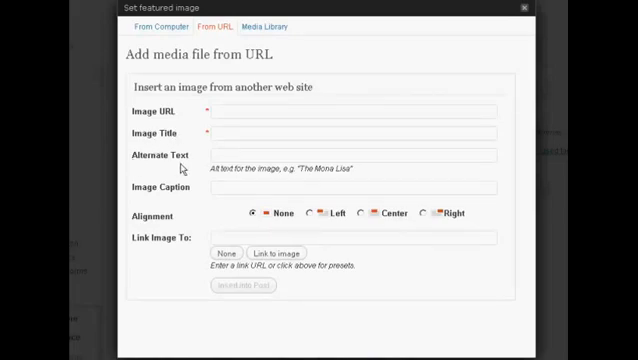
mouse_move(197, 272)
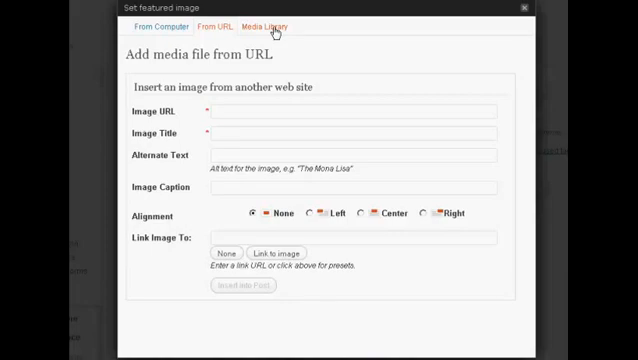
left_click(275, 25)
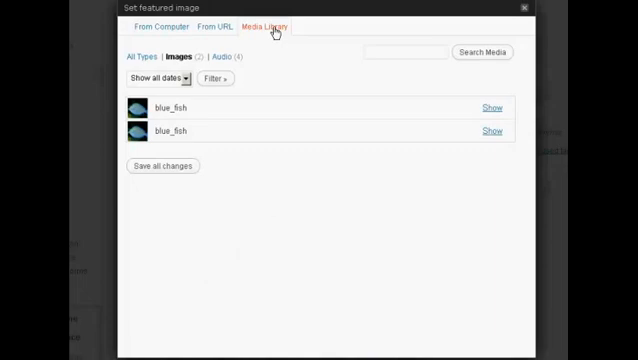
mouse_move(191, 106)
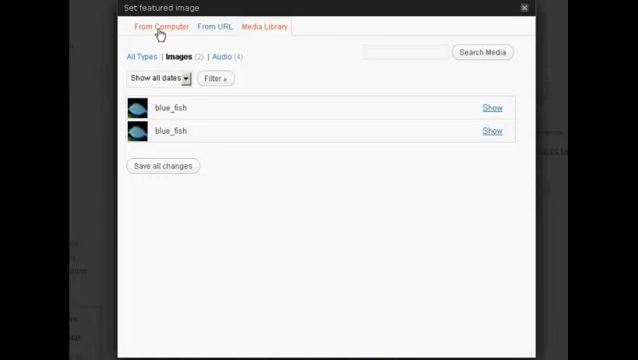
left_click(158, 25)
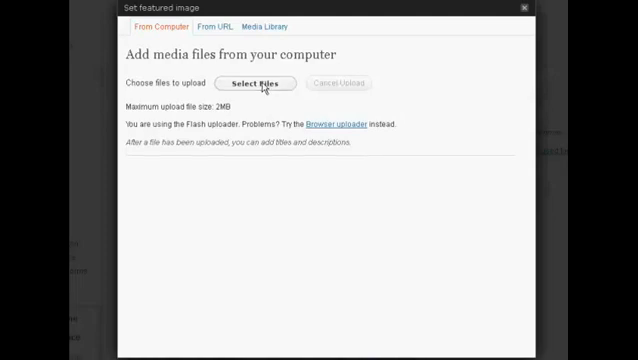
- Select and upload blue-s.png from the WordPress Logo folder
left_click(262, 83)
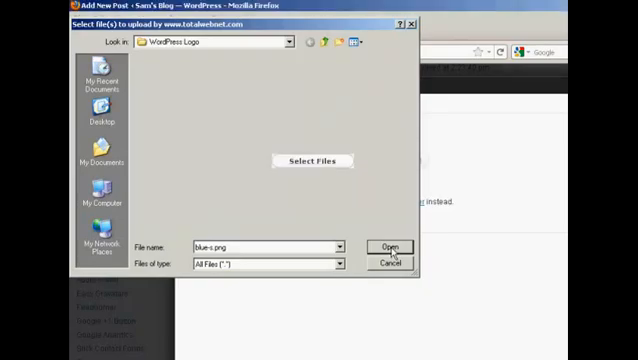
left_click(392, 246)
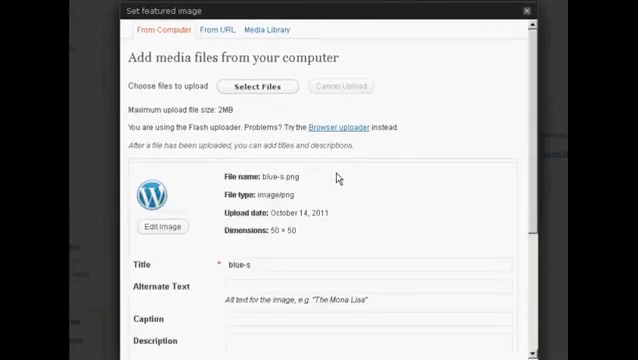
mouse_move(457, 157)
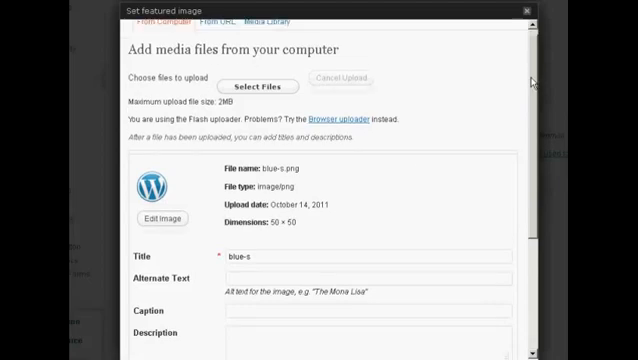
- Enter 'Wordpress Logo' as the image's alternate text, keeping left alignment
scroll("down", 3)
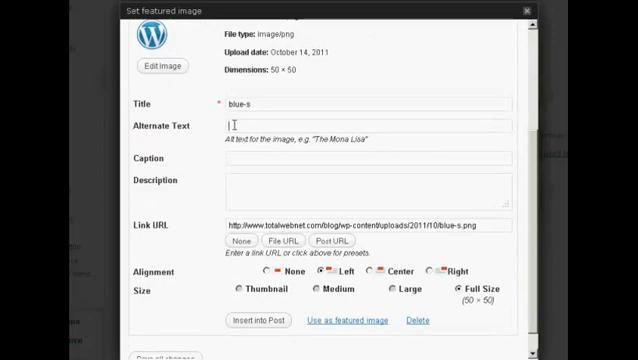
type("W")
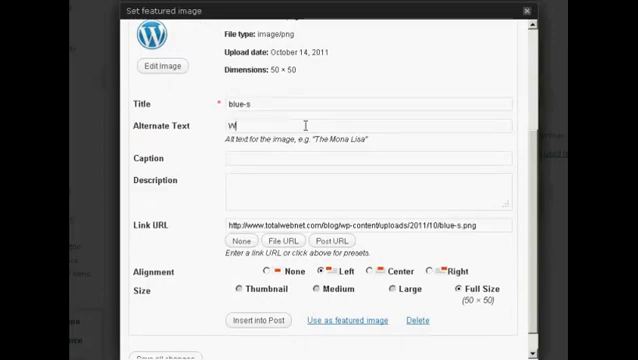
type("ordpress")
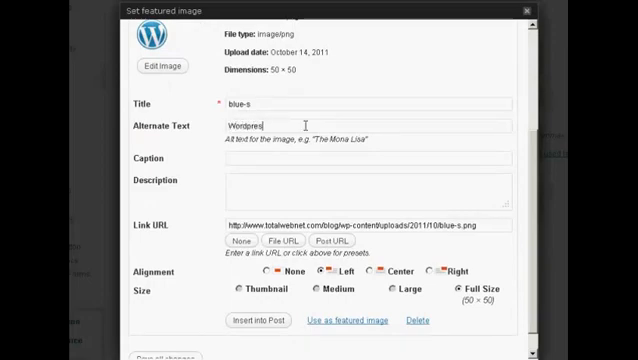
type("L")
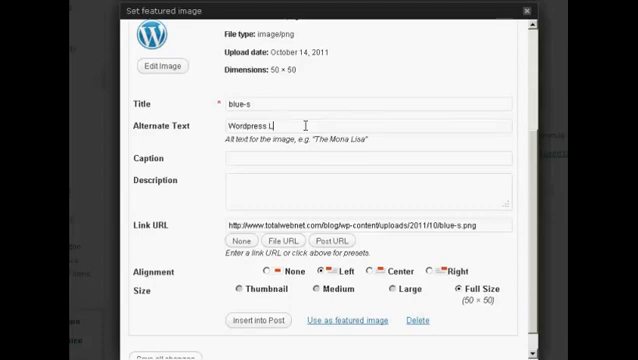
type("ogo")
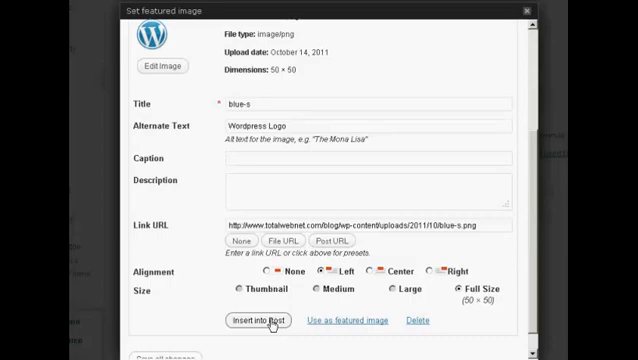
- Insert the logo into 'Alternative Energy Sources Part 1', publish it, and view the live post
left_click(252, 321)
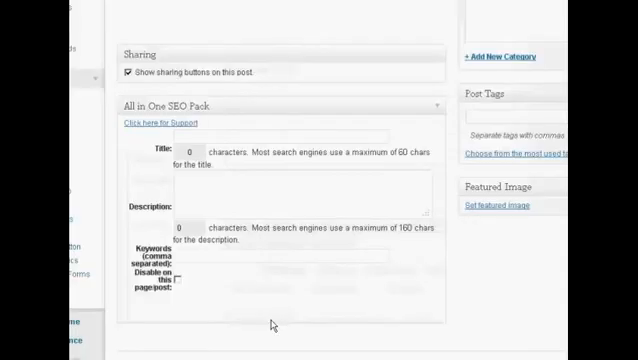
scroll("up", 3)
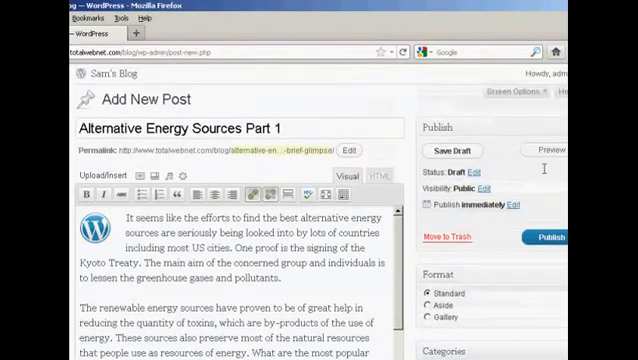
mouse_move(88, 238)
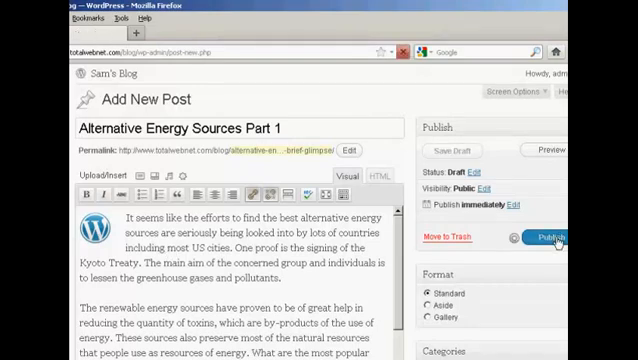
left_click(548, 238)
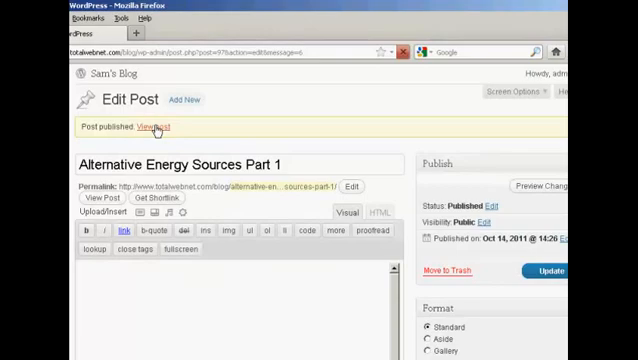
left_click(153, 127)
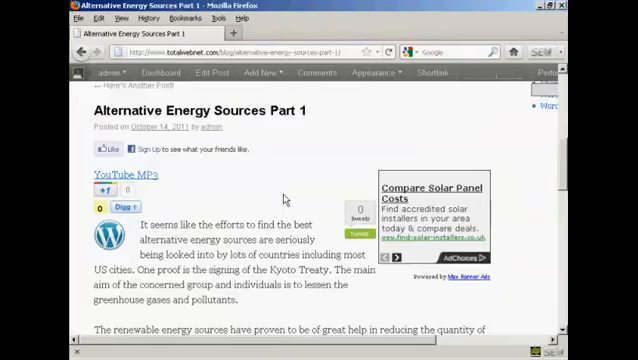